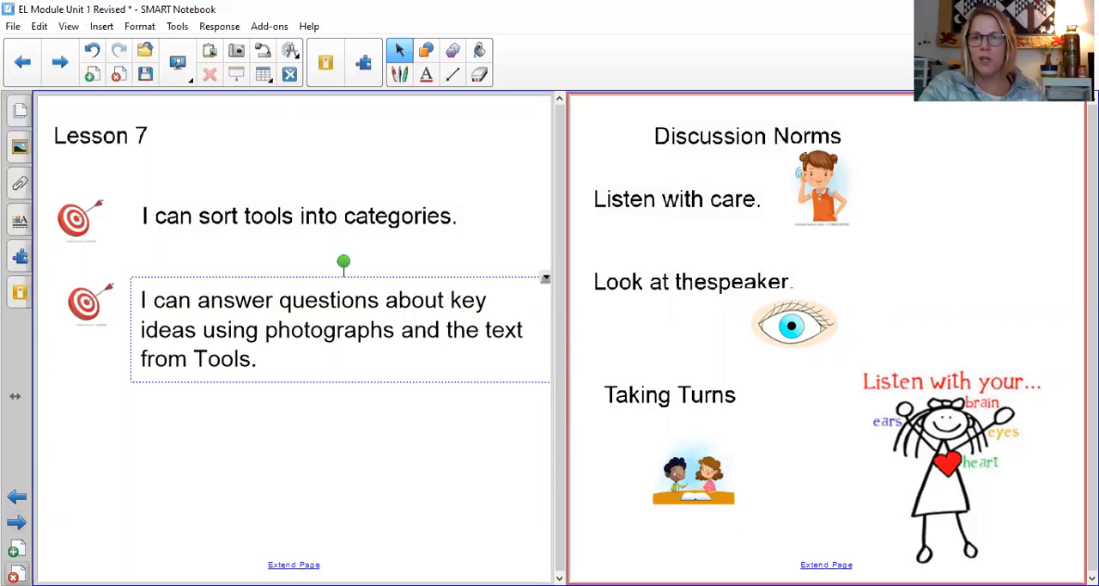
mouse_move(780, 323)
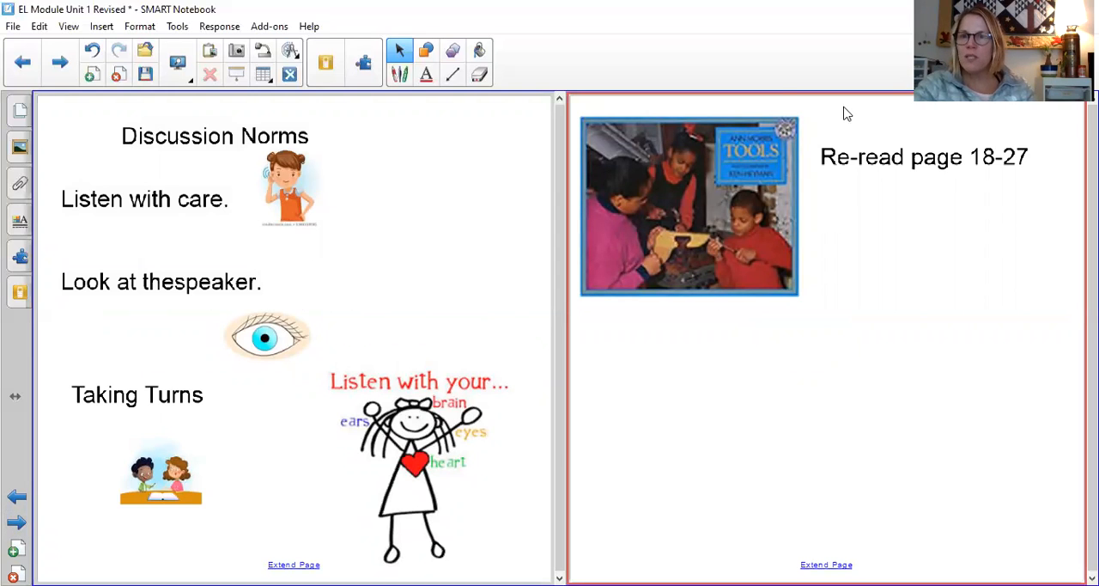
mouse_move(879, 108)
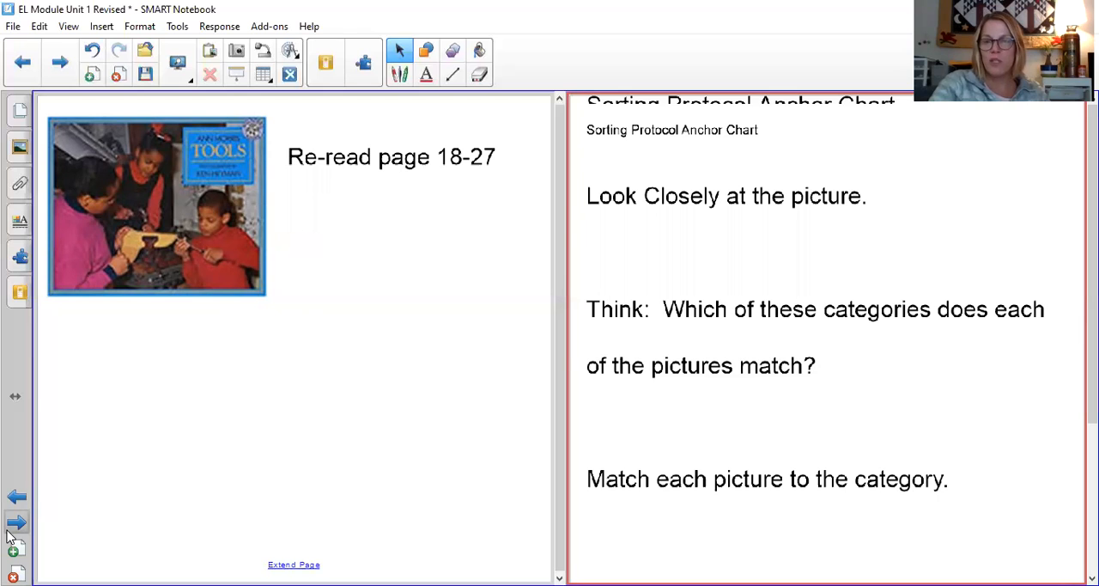
mouse_move(605, 52)
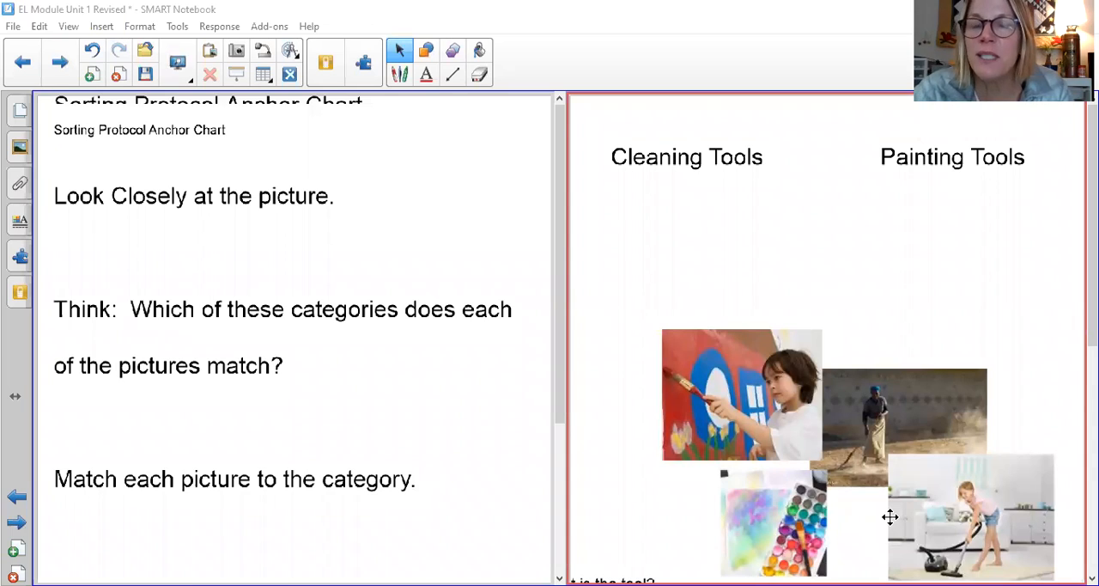
mouse_move(666, 182)
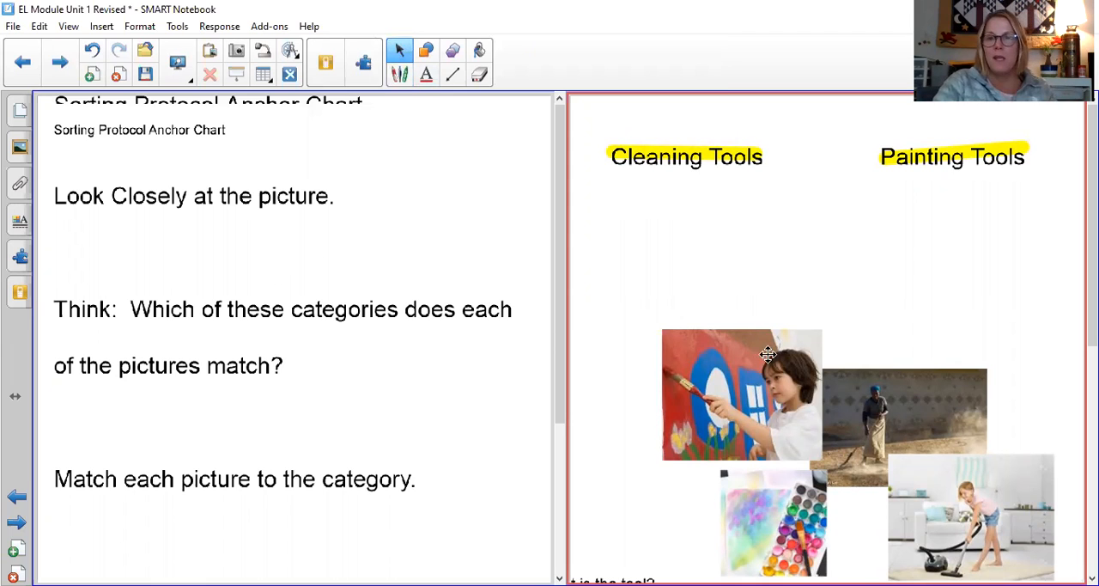
mouse_move(754, 364)
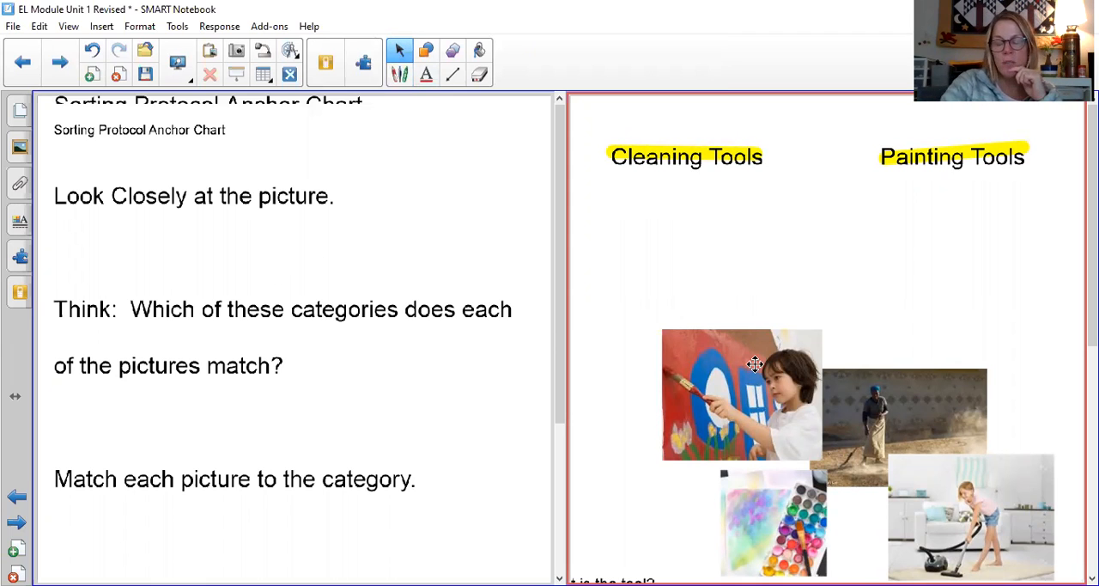
mouse_move(907, 298)
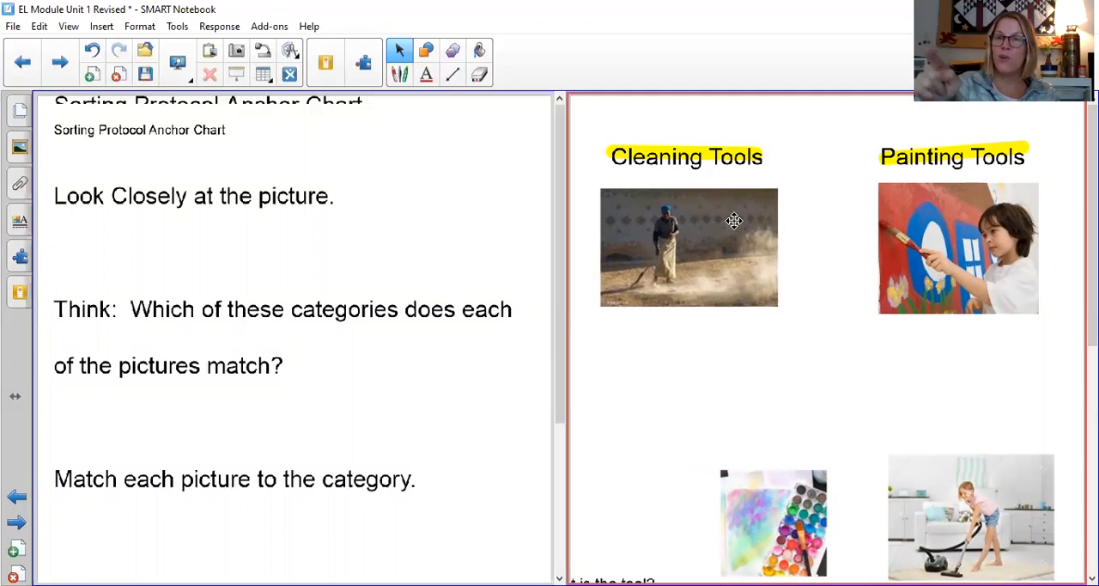
mouse_move(783, 313)
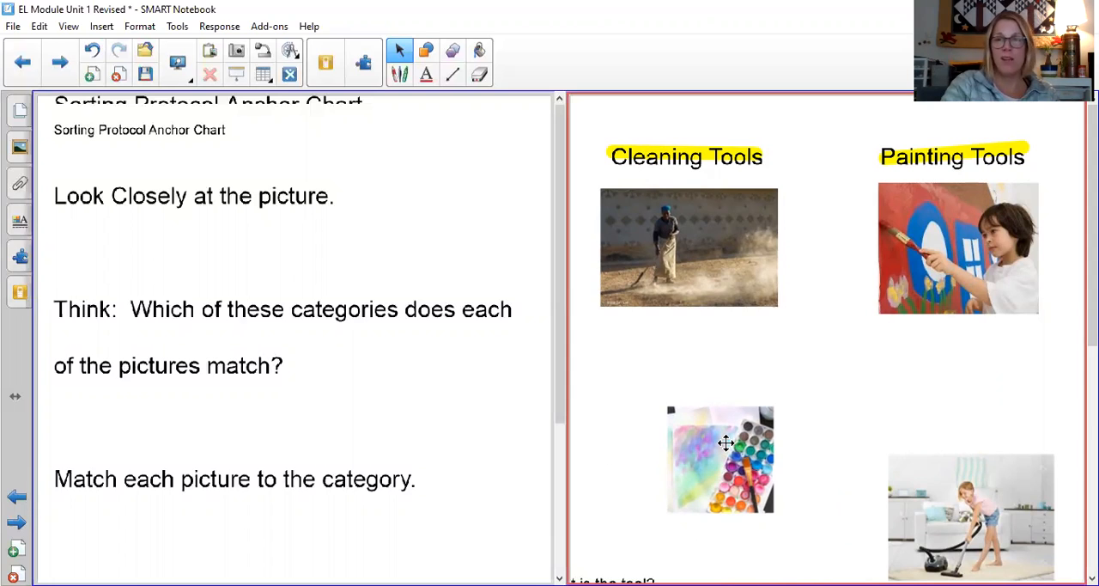
Step: Place the paint palette photo in the Painting Tools column below the child-painting photo
drag(725, 443, 921, 395)
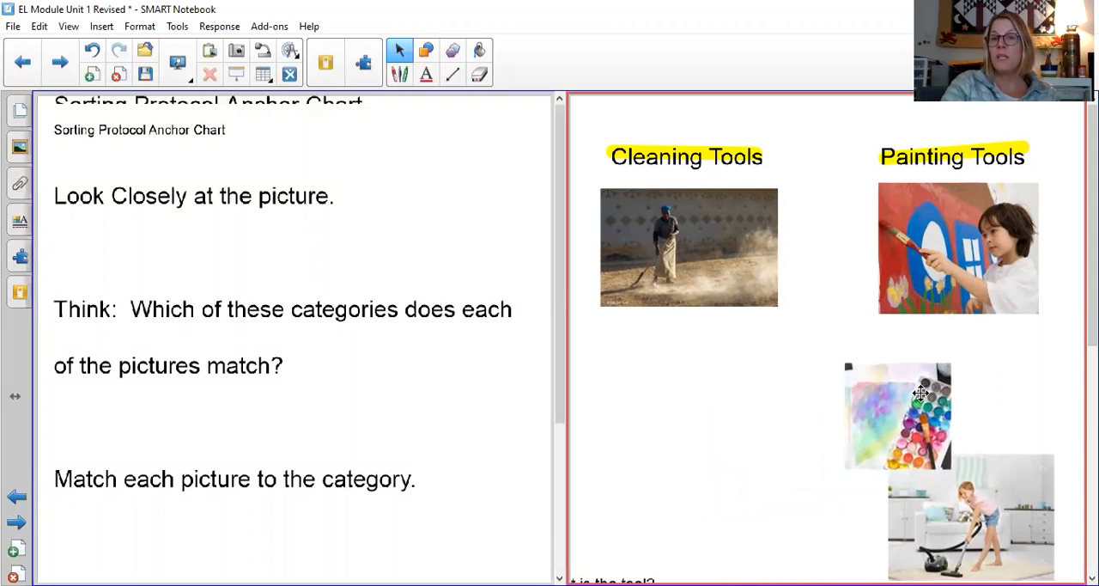
drag(896, 415, 961, 392)
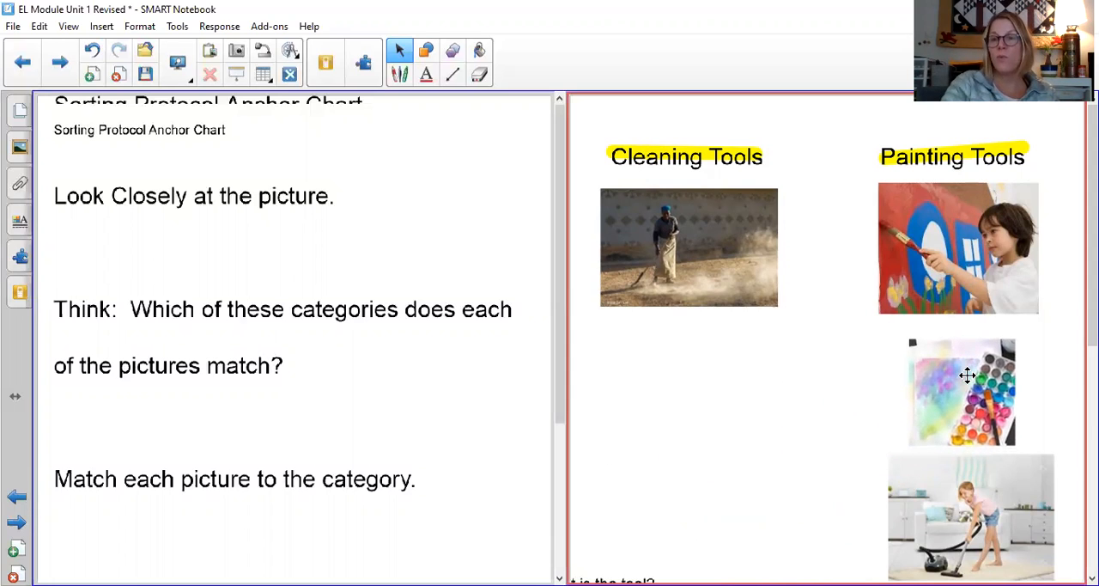
mouse_move(974, 509)
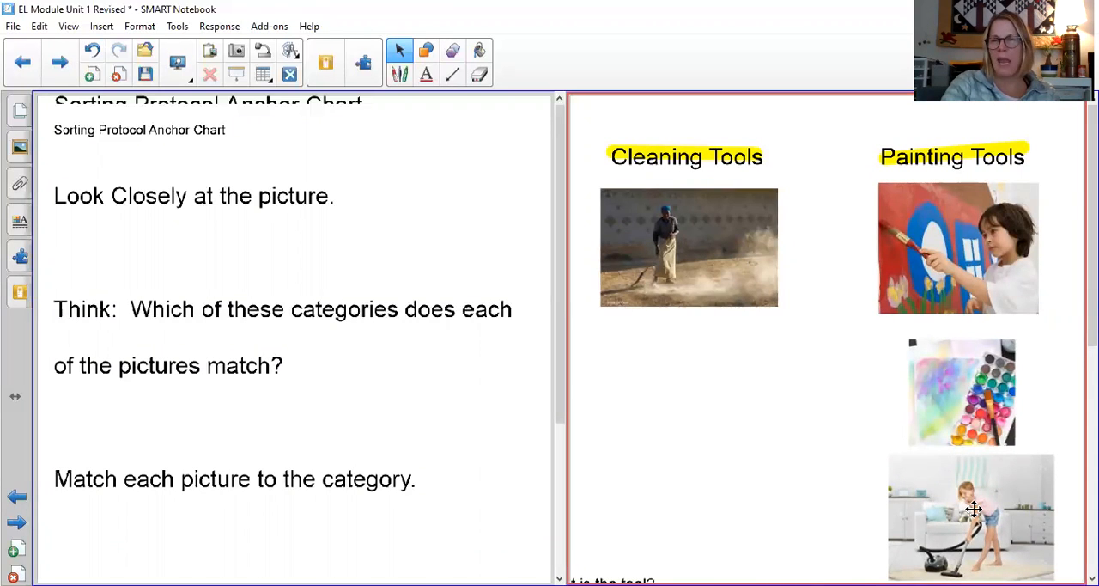
drag(972, 515, 694, 395)
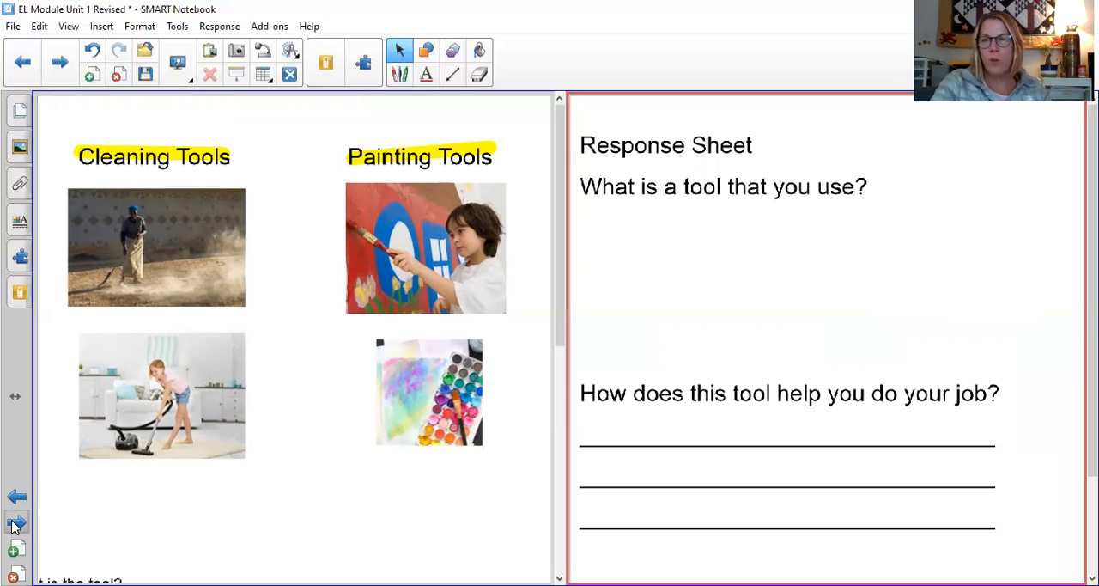
mouse_move(100, 77)
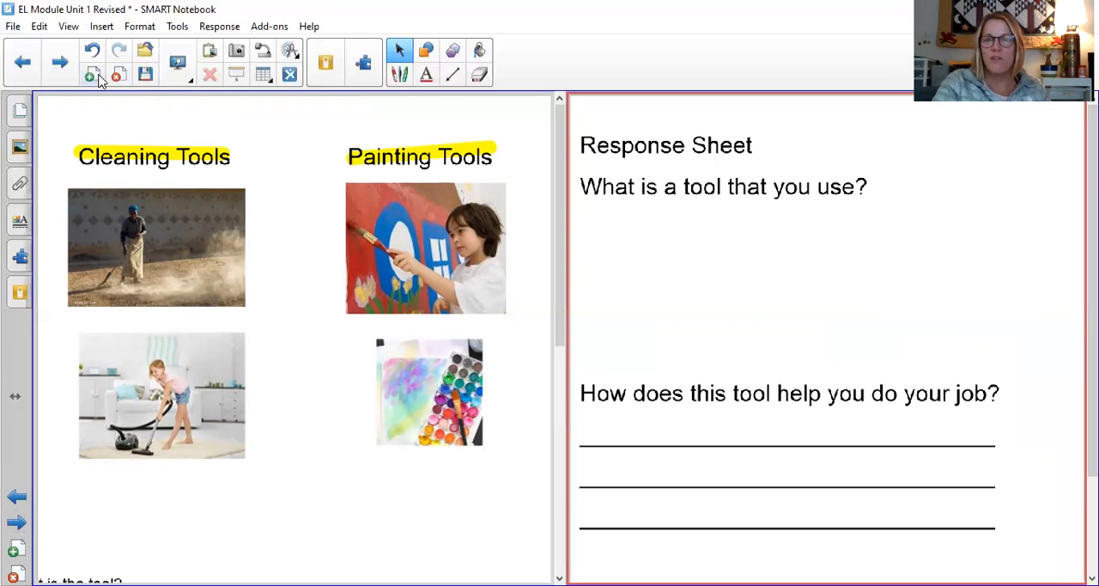